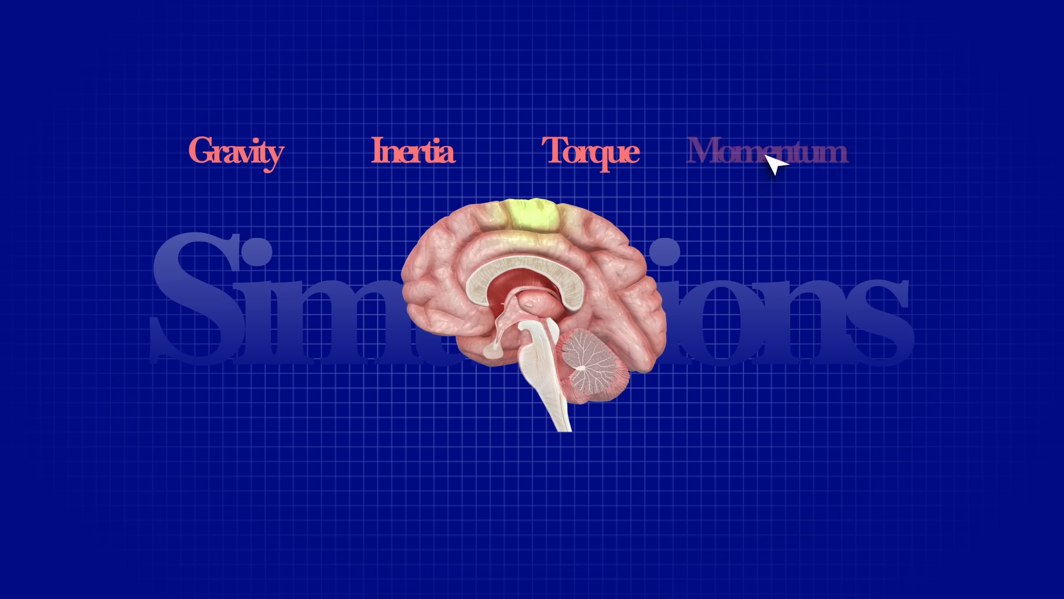
{"action": "mouse_move", "coordinate": [773, 162]}
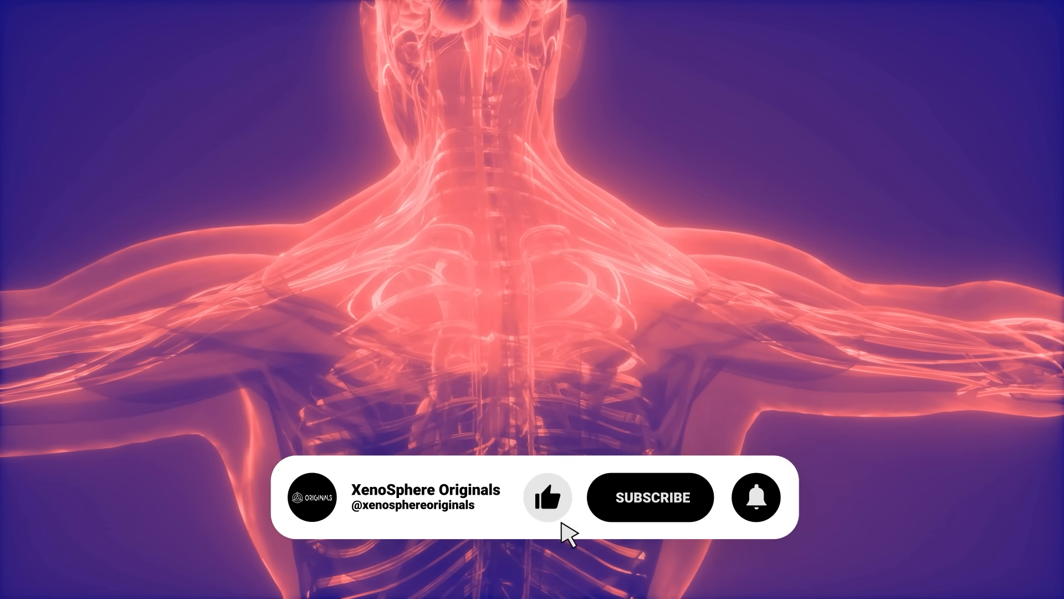
{"action": "left_click", "coordinate": [650, 497]}
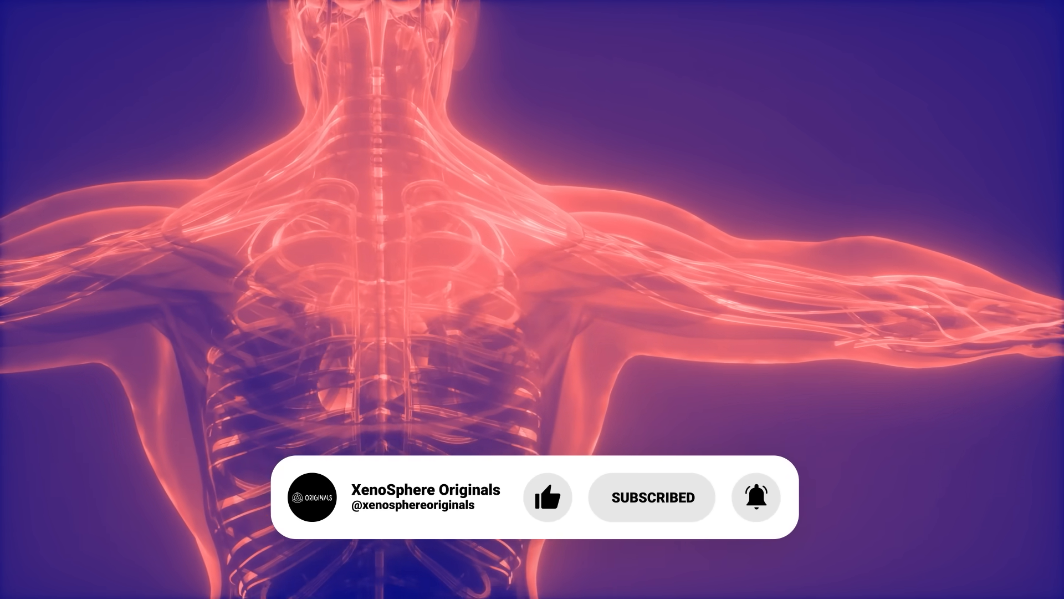